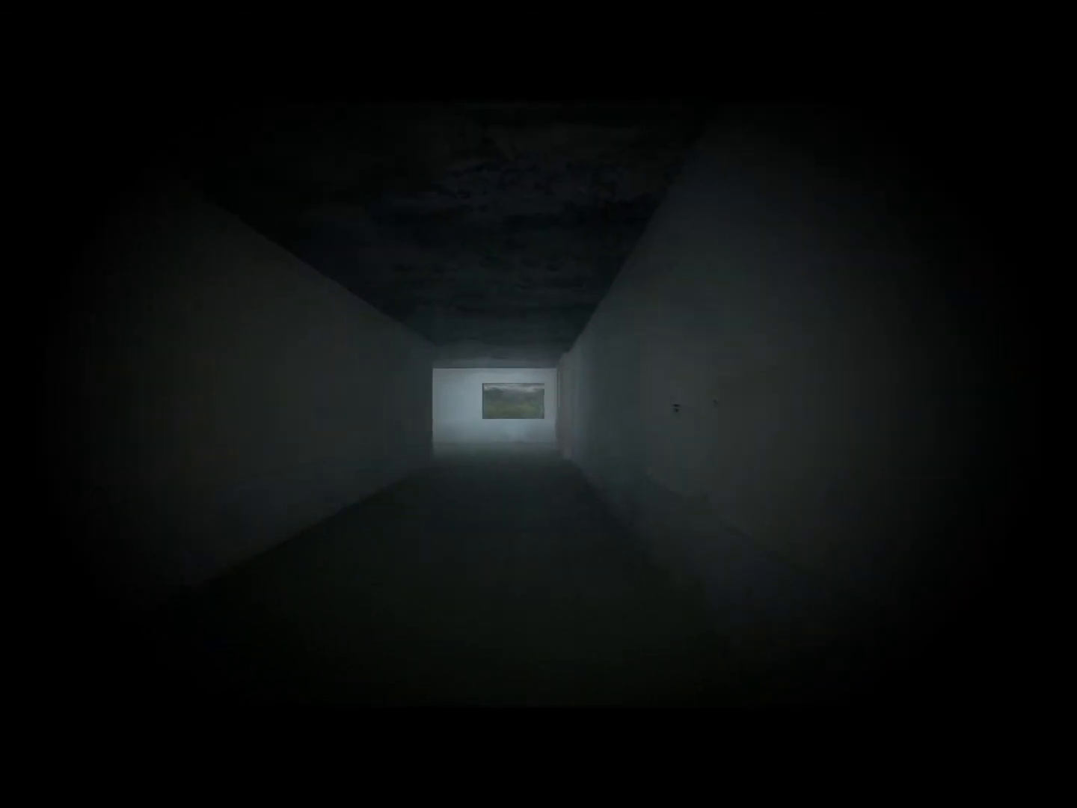
{"action": "key", "text": "w"}
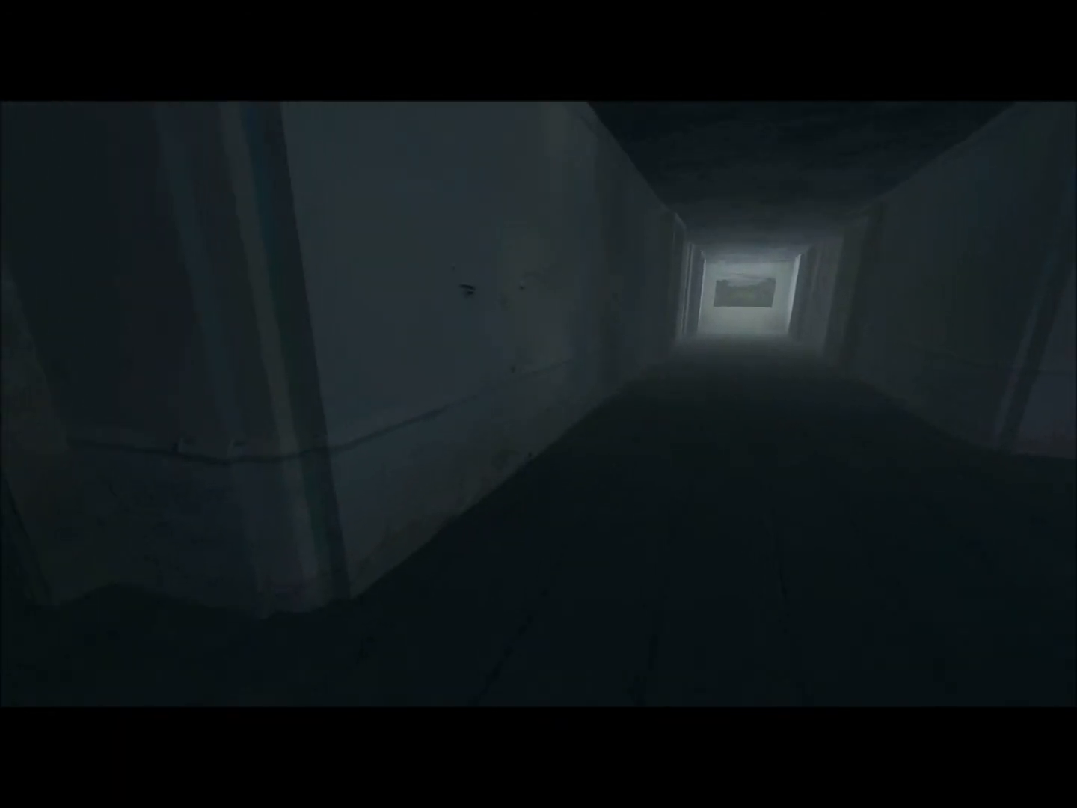
{"action": "mouse_move", "coordinate": [539, 404]}
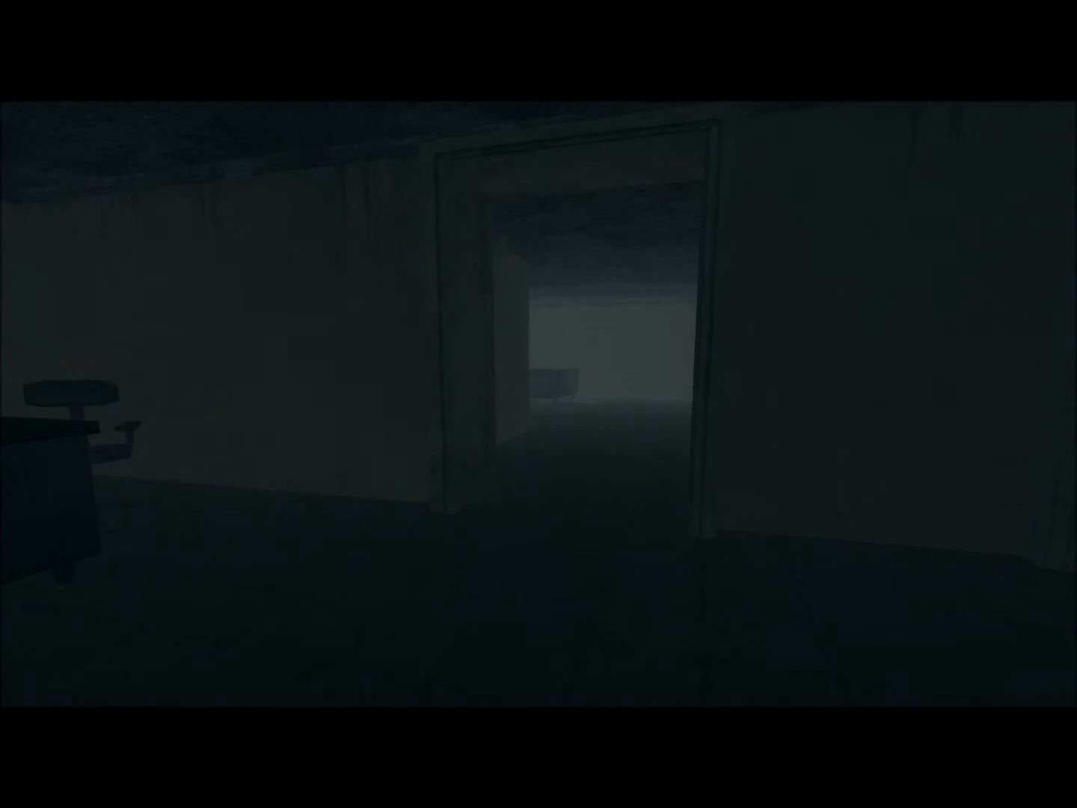
{"action": "mouse_move", "coordinate": [539, 404]}
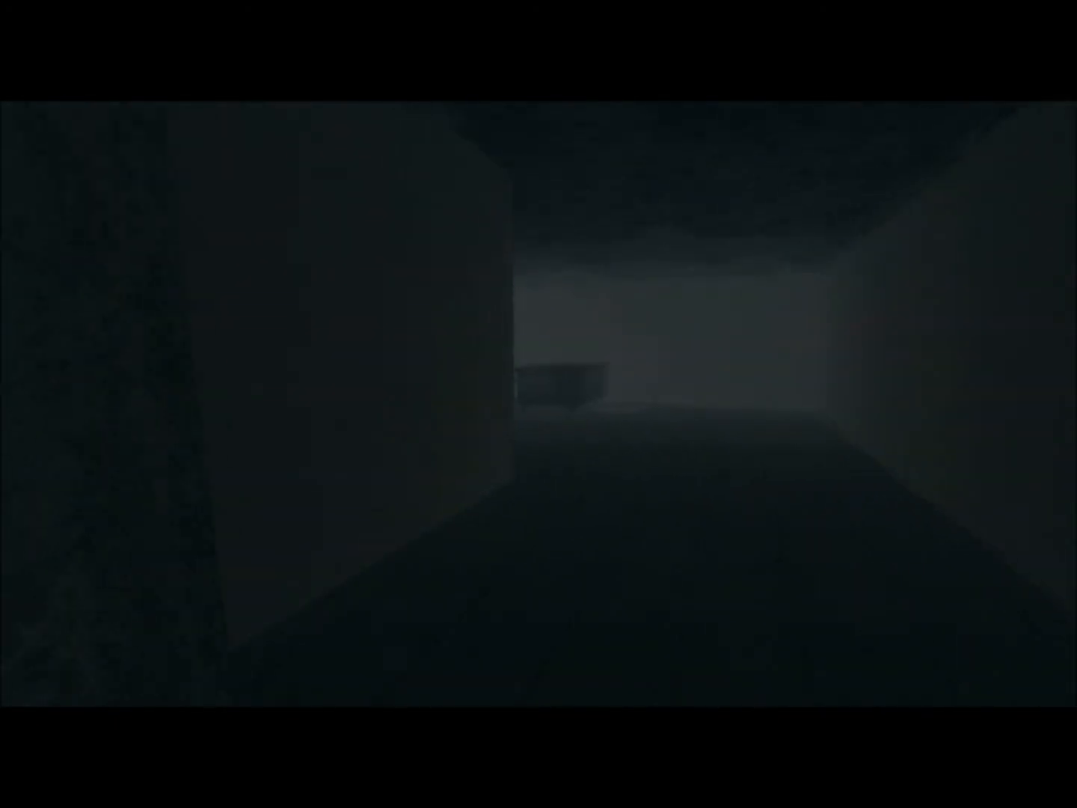